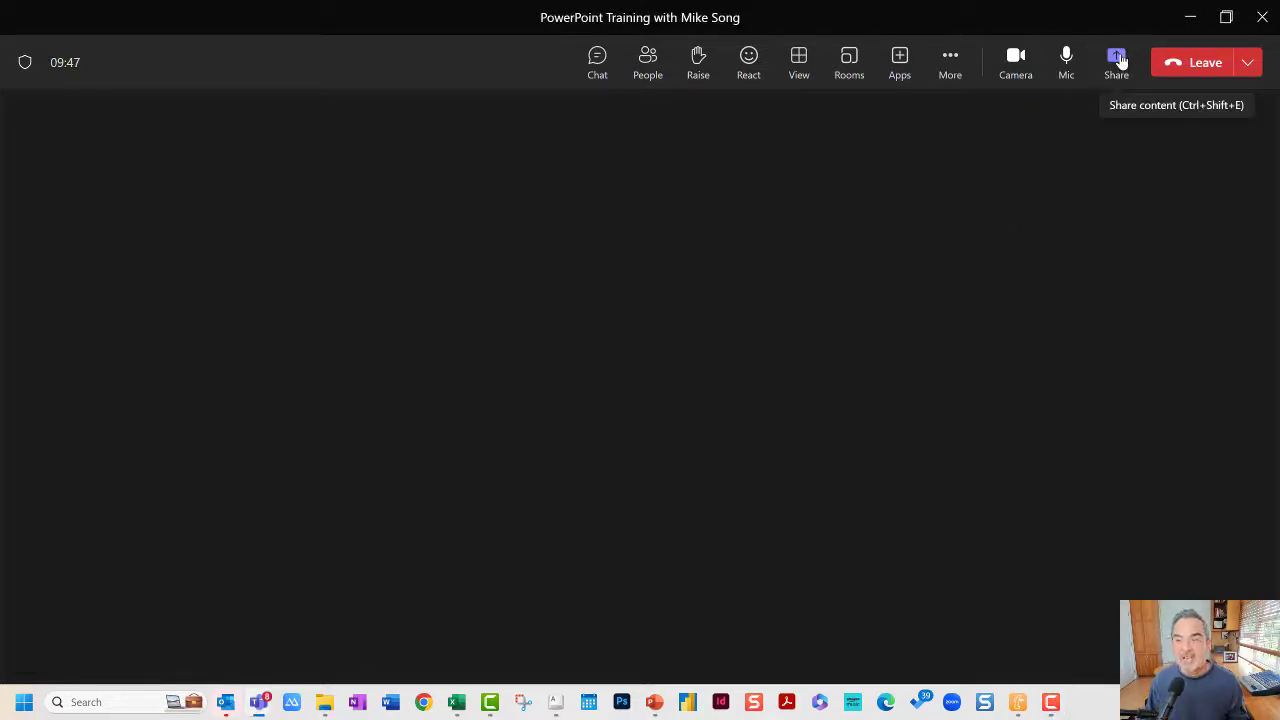
# Step: Bring up Share content and reveal the PowerPoint Live section listing recent decks
pyautogui.click(1116, 56)
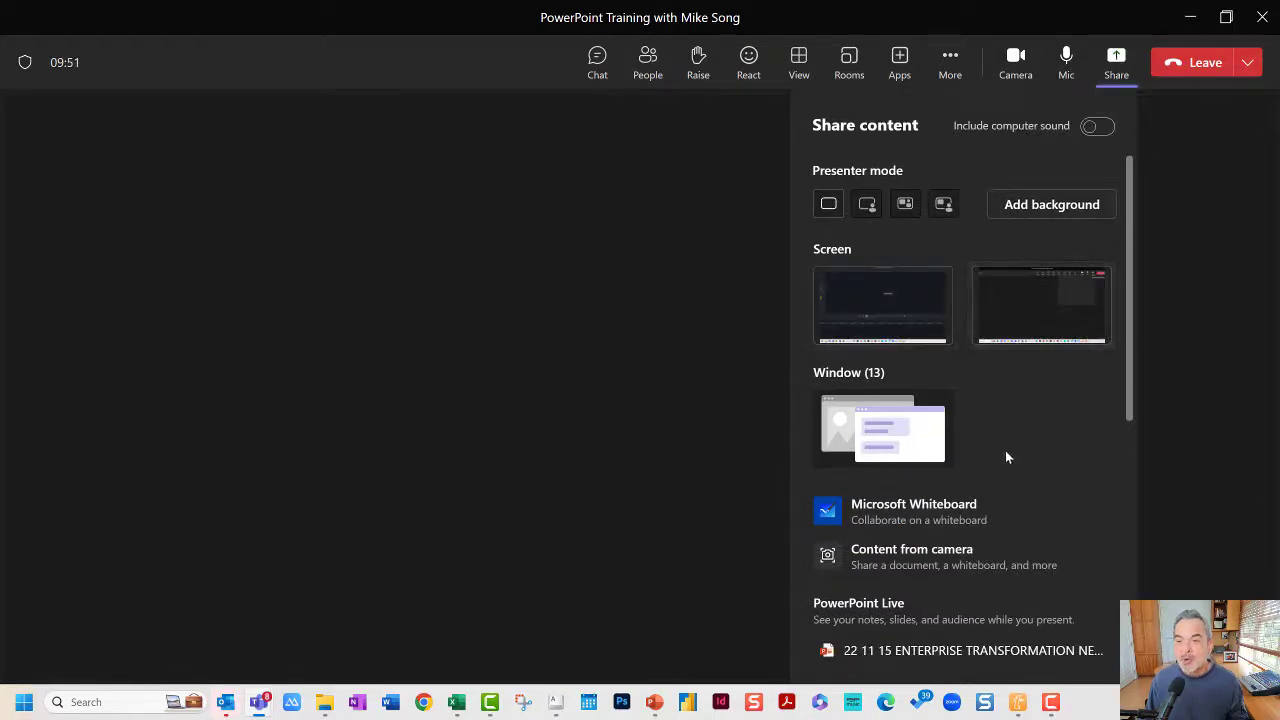
pyautogui.scroll(-3)
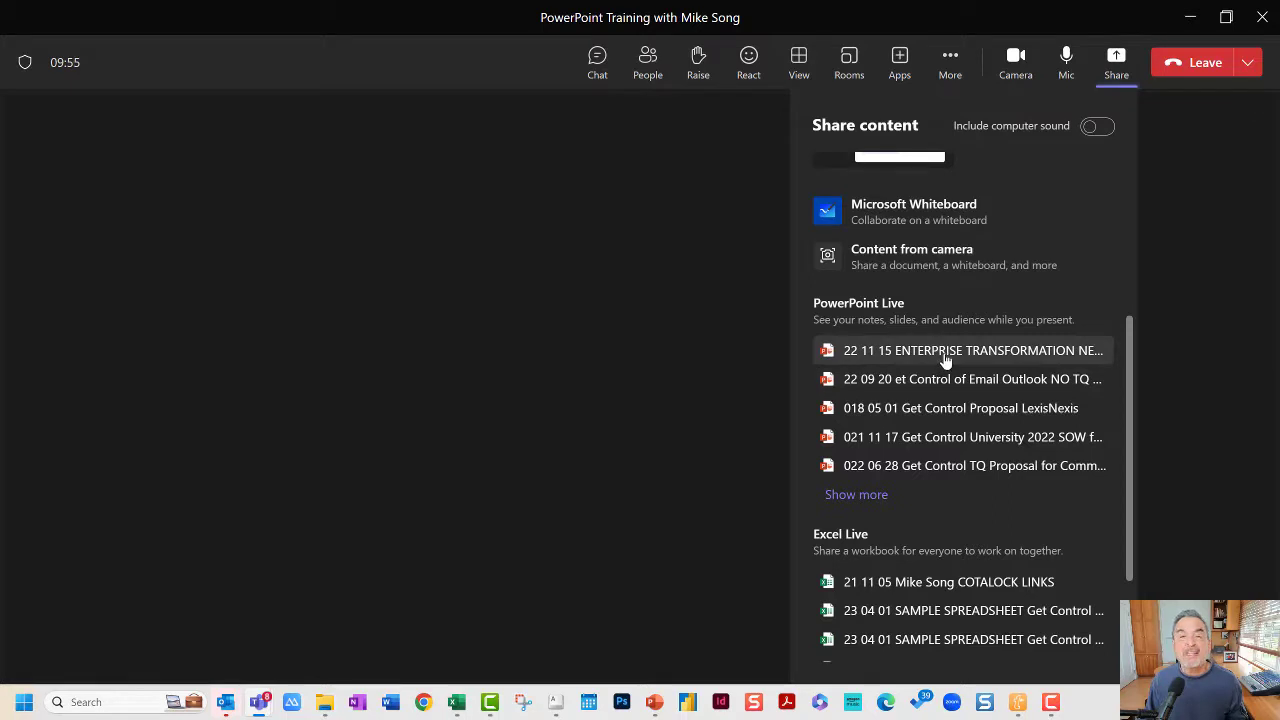
# Step: Share the first PowerPoint Live file so it opens in presenter view
pyautogui.click(972, 350)
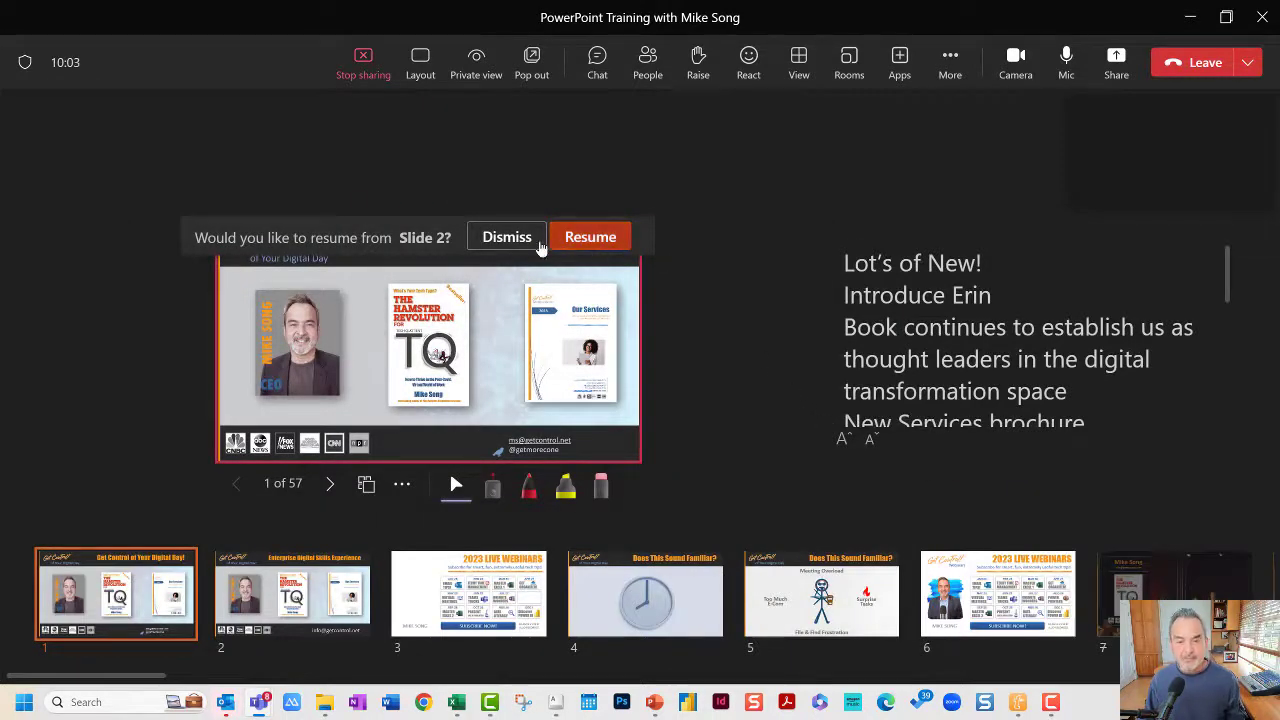
# Step: Resume from slide 2, glance at slide 6, shrink the speaker notes, and advance to slide 4 of 57
pyautogui.click(508, 236)
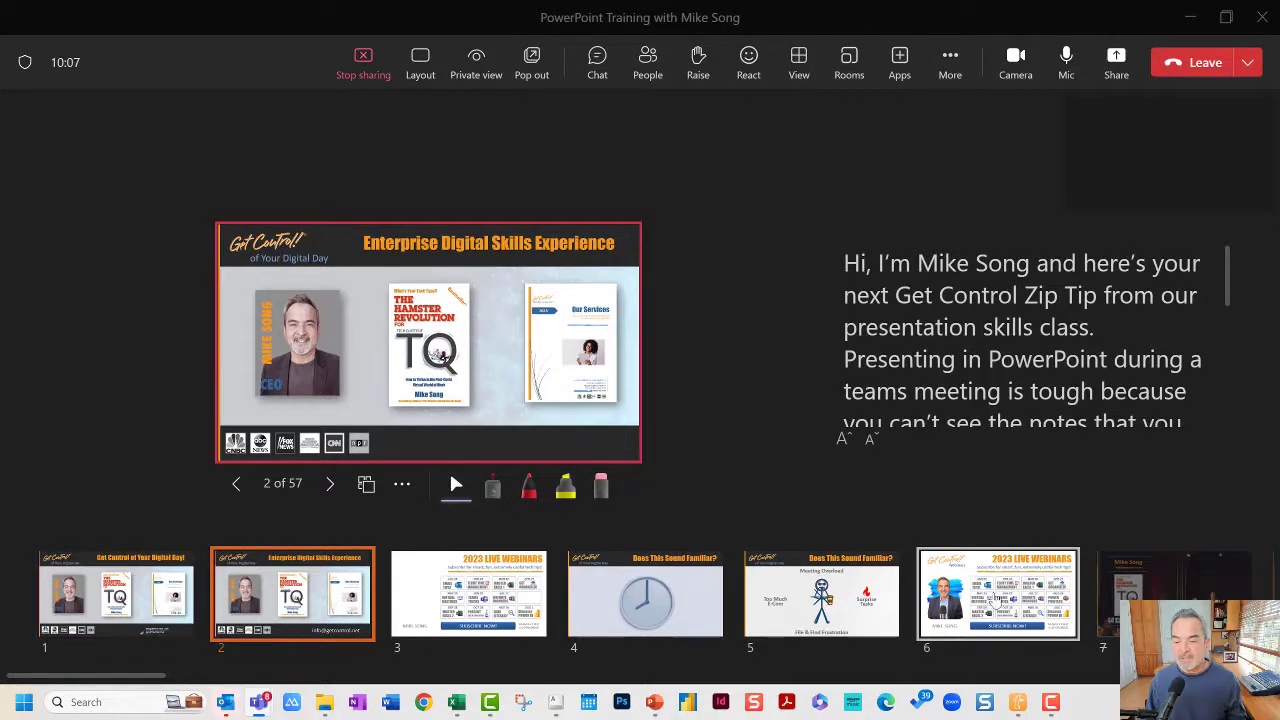
pyautogui.click(996, 594)
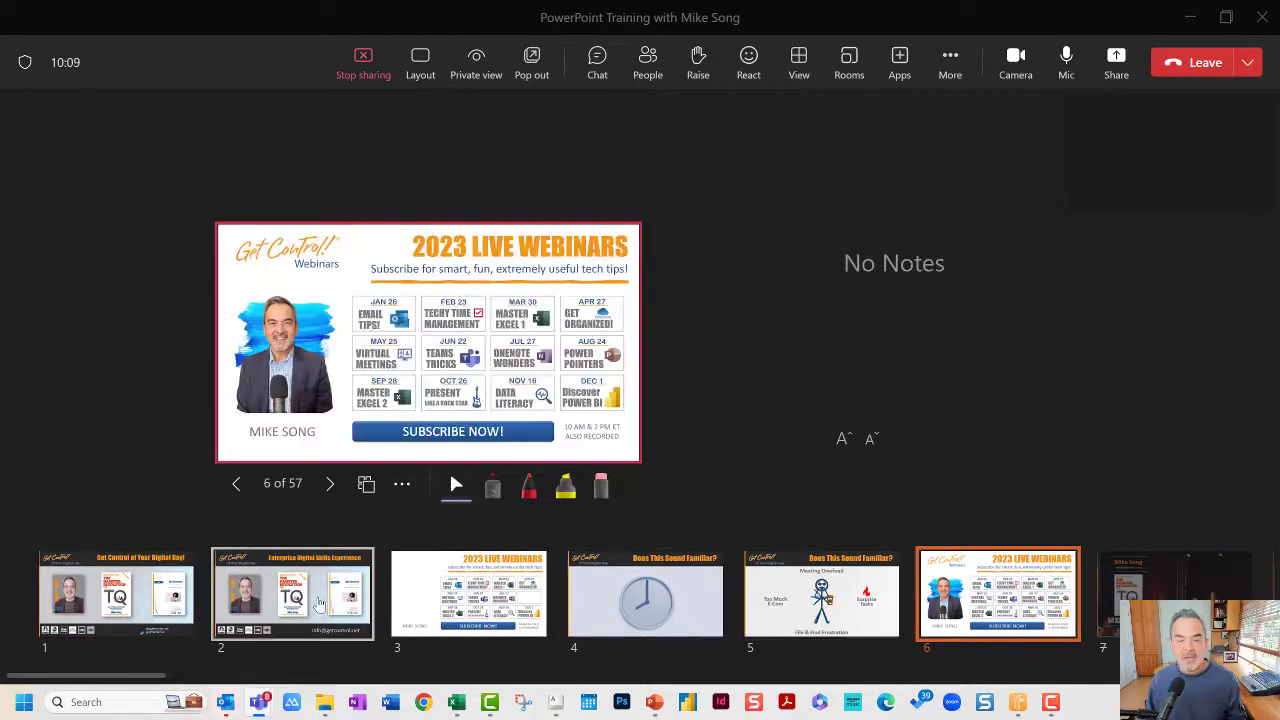
pyautogui.click(292, 592)
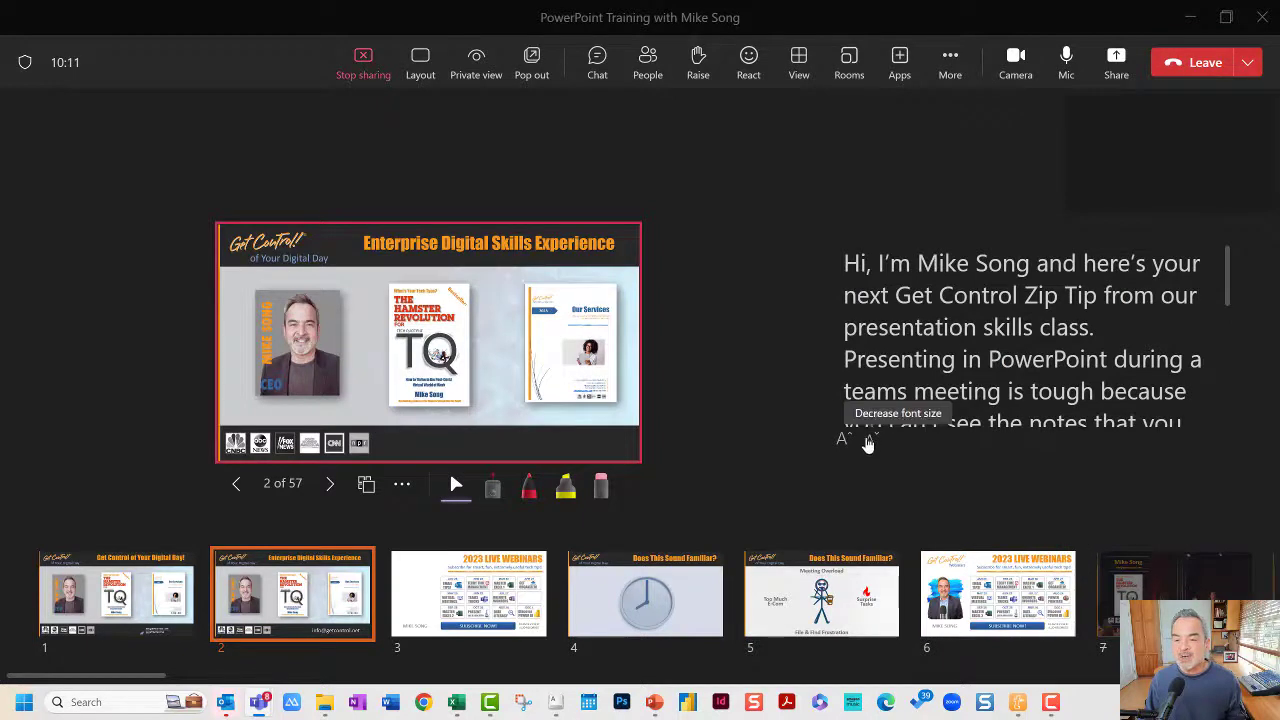
pyautogui.click(868, 438)
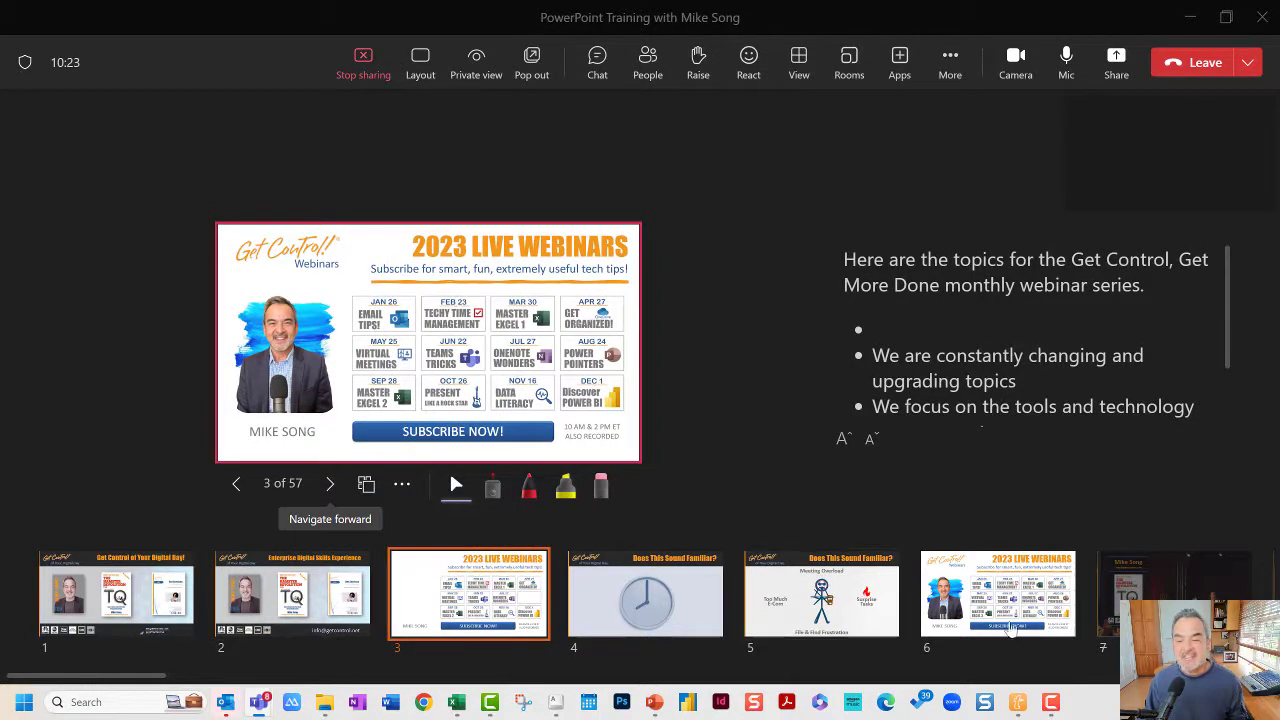
pyautogui.moveTo(366, 486)
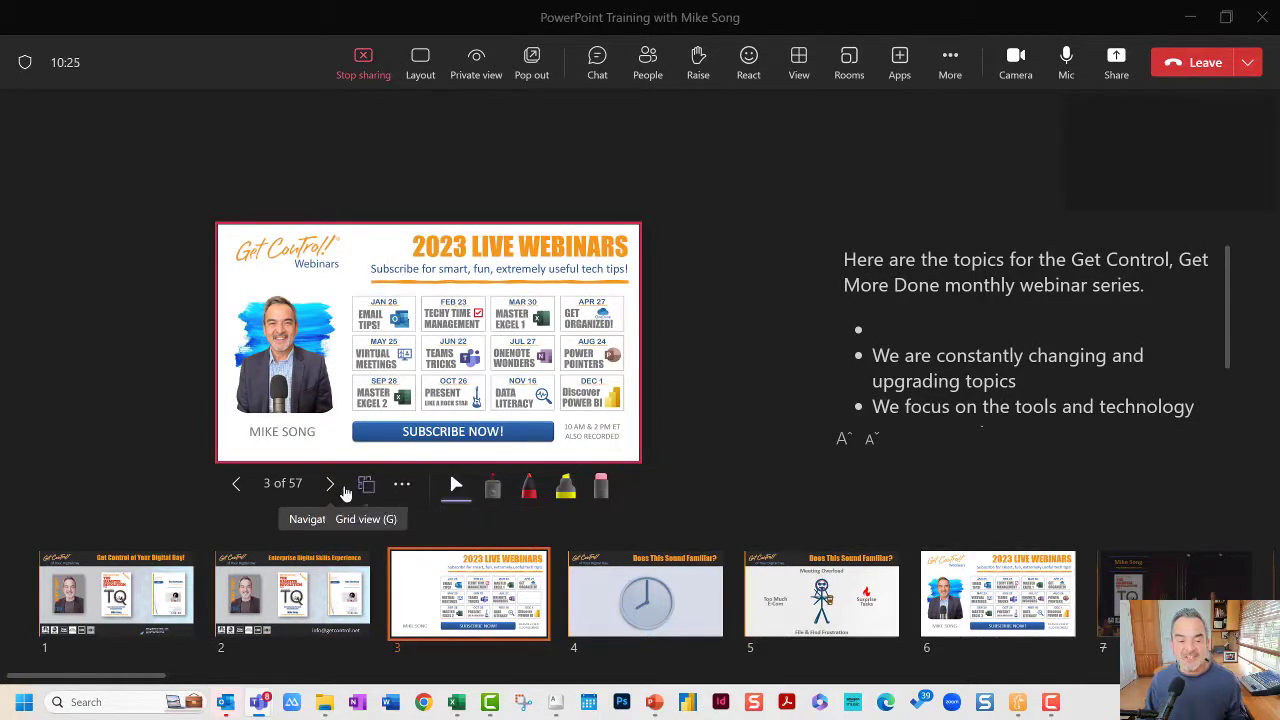
pyautogui.click(330, 482)
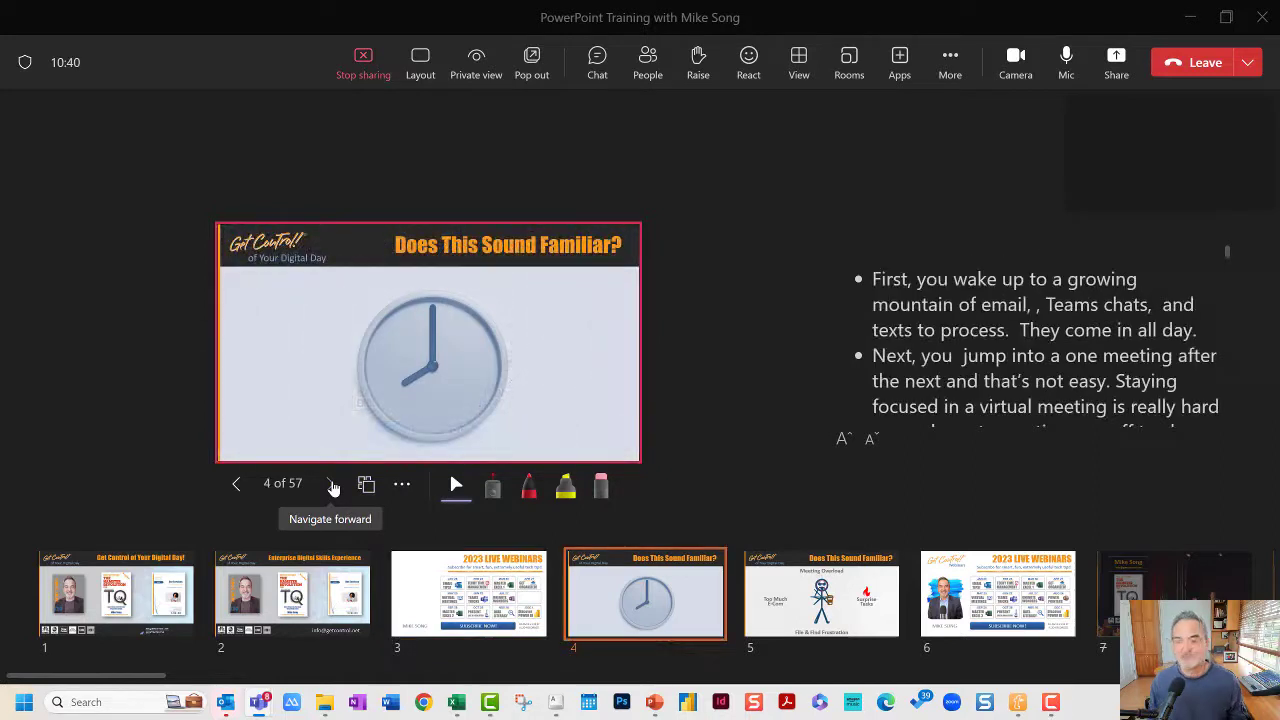